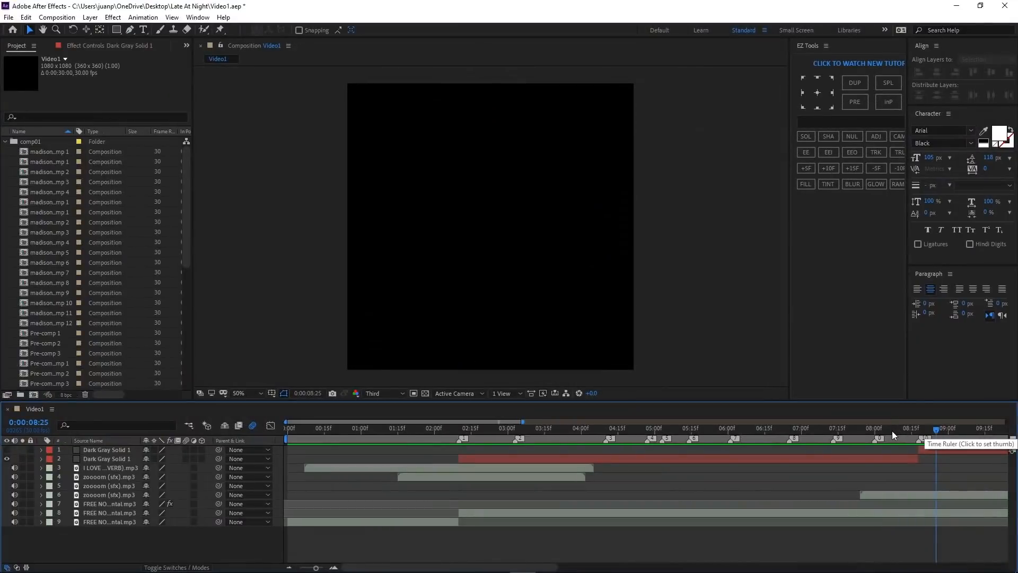
Step: Start the 10m 00s countdown on Google Search's timer widget
{"action": "left_click", "coordinate": [107, 458]}
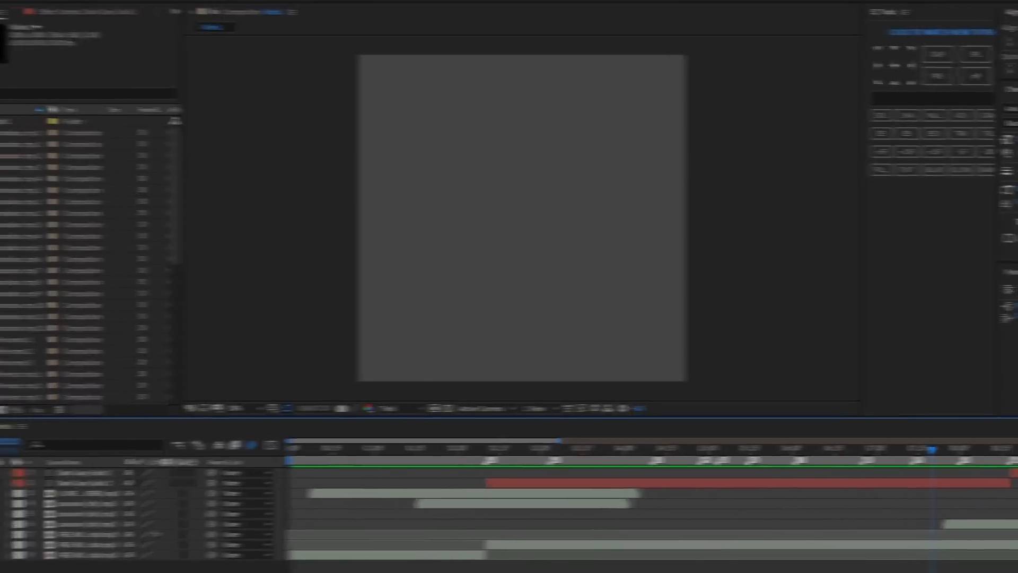
{"action": "type", "text": "madiso"}
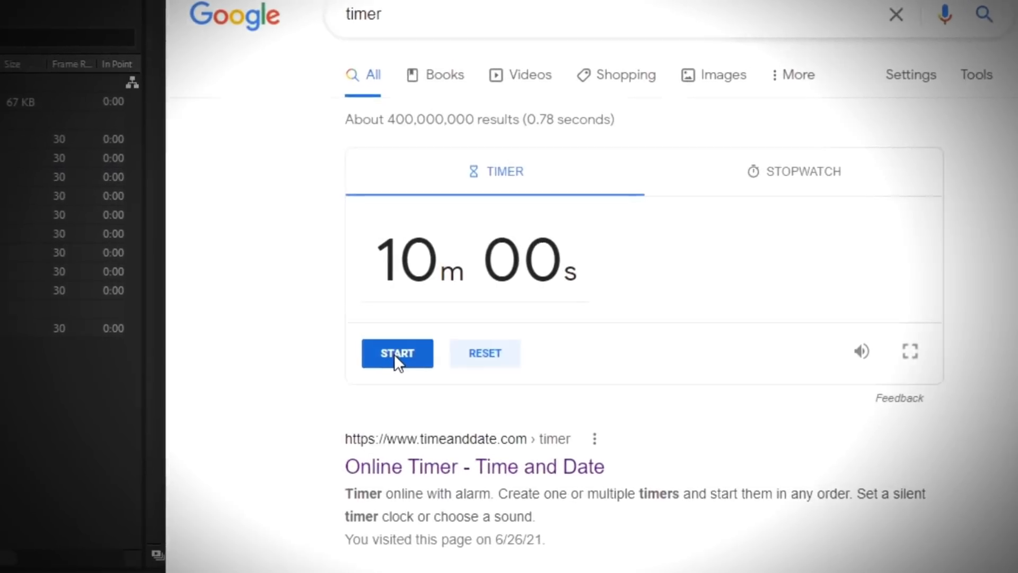
{"action": "left_click", "coordinate": [397, 353]}
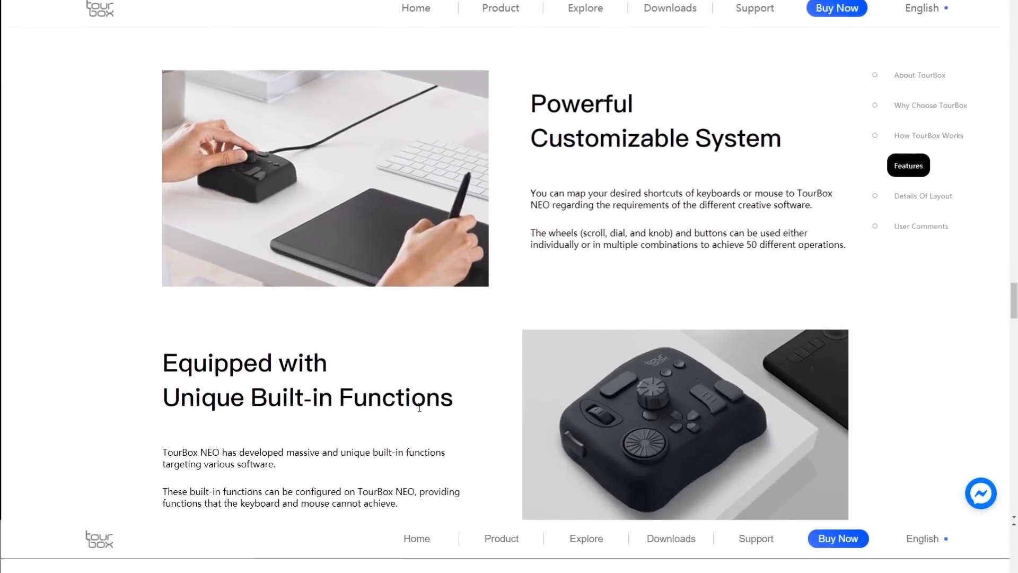
Step: Scroll the TourBox page past the Console 2.3.3 release notes to the TourBox NEO section
{"action": "scroll", "scroll_direction": "down", "scroll_amount": 3}
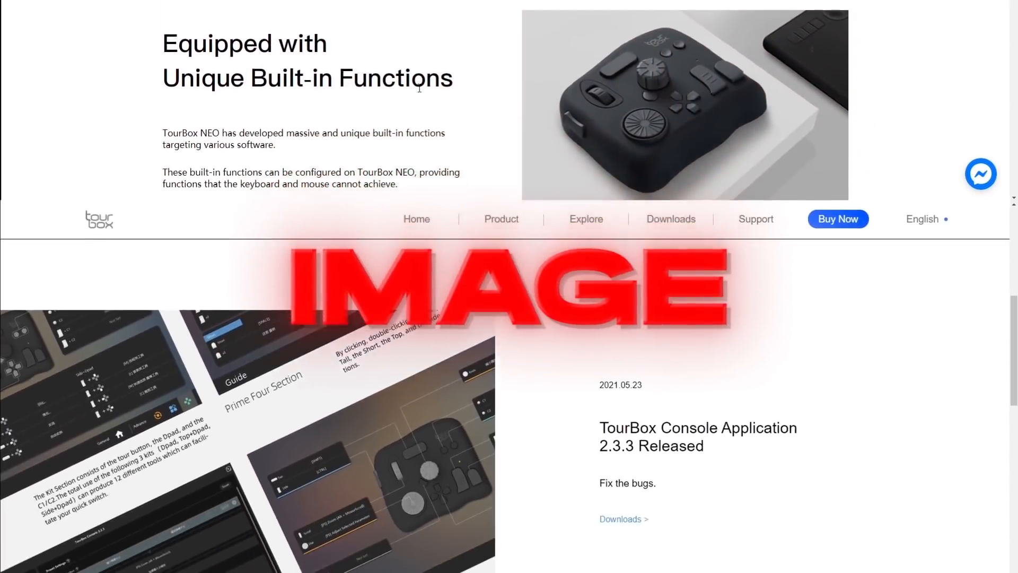
{"action": "scroll", "scroll_direction": "down", "scroll_amount": 3}
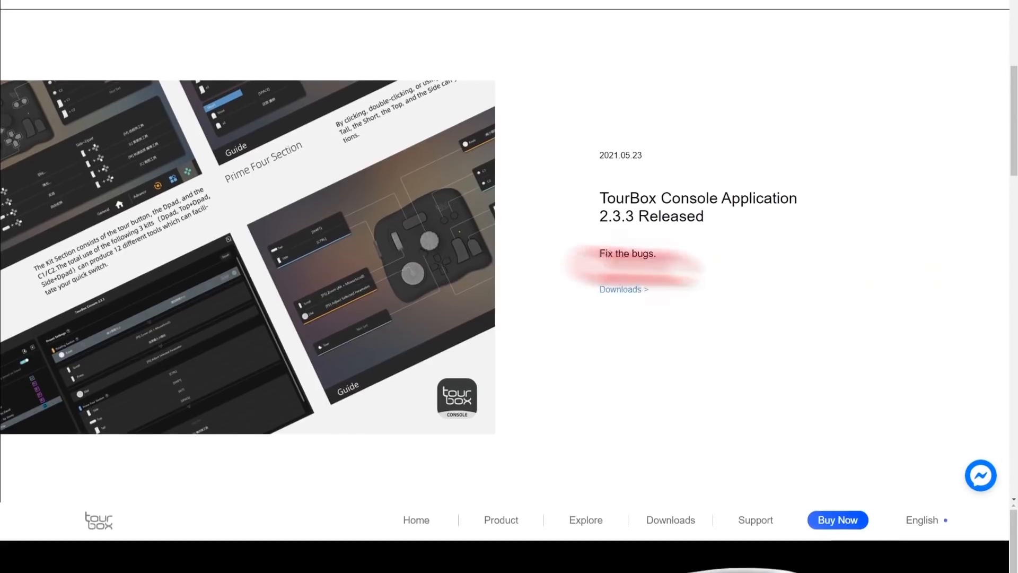
{"action": "scroll", "scroll_direction": "down", "scroll_amount": 3}
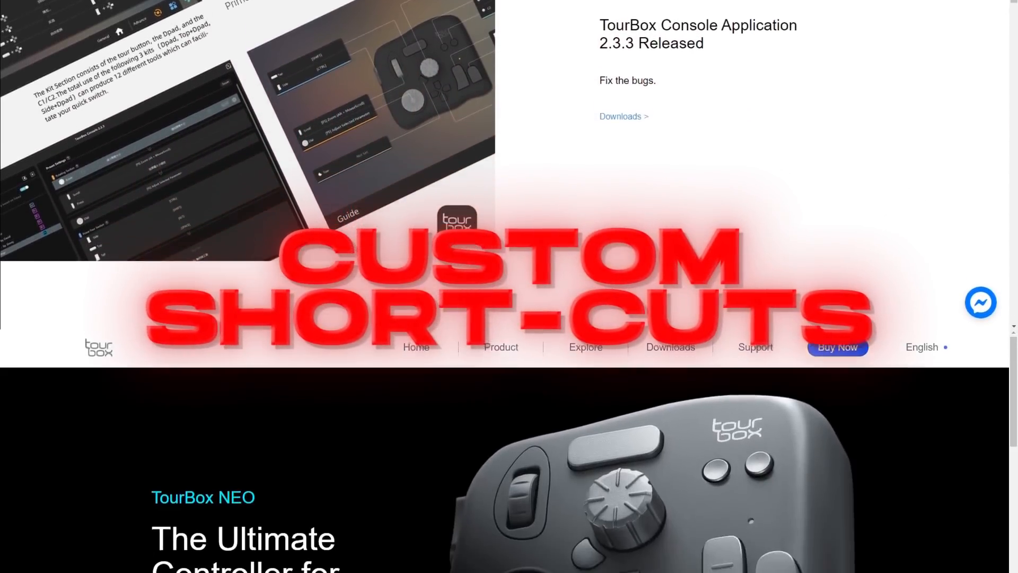
{"action": "scroll", "scroll_direction": "down", "scroll_amount": 3}
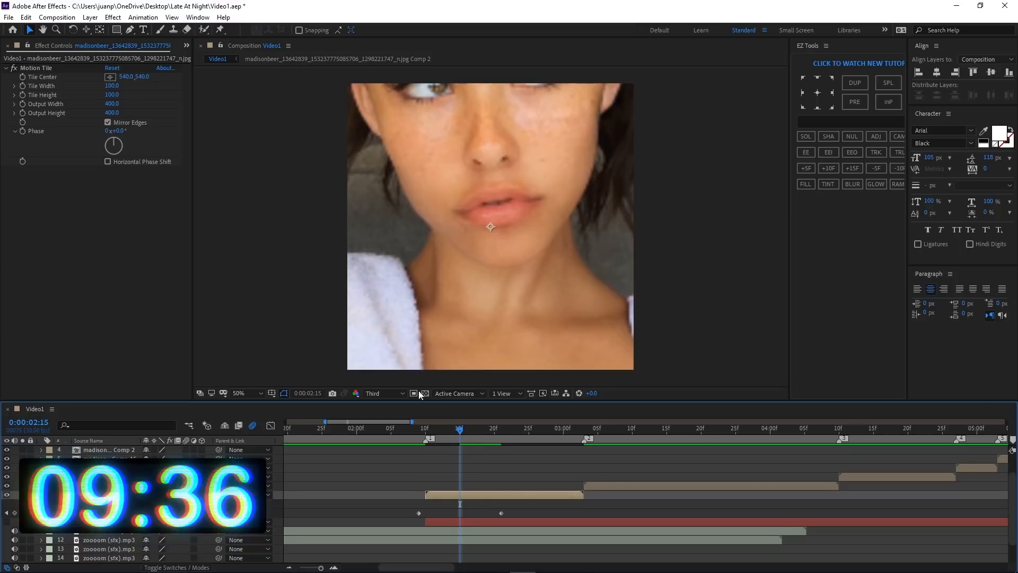
Step: Keyframe the null layer's Scale and Rotation at the beat and trim the photo layers
{"action": "left_click", "coordinate": [576, 428]}
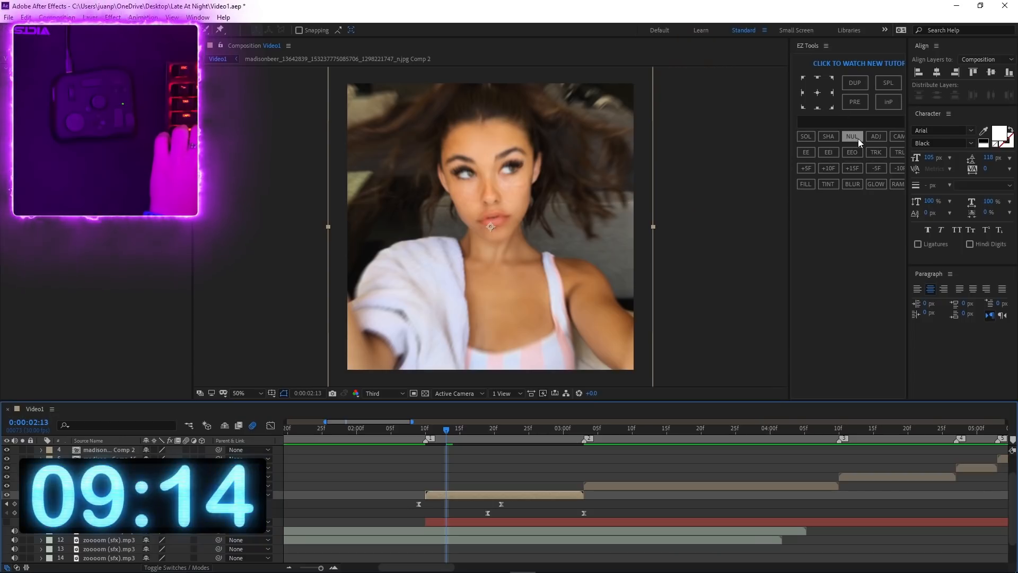
{"action": "left_click", "coordinate": [852, 136]}
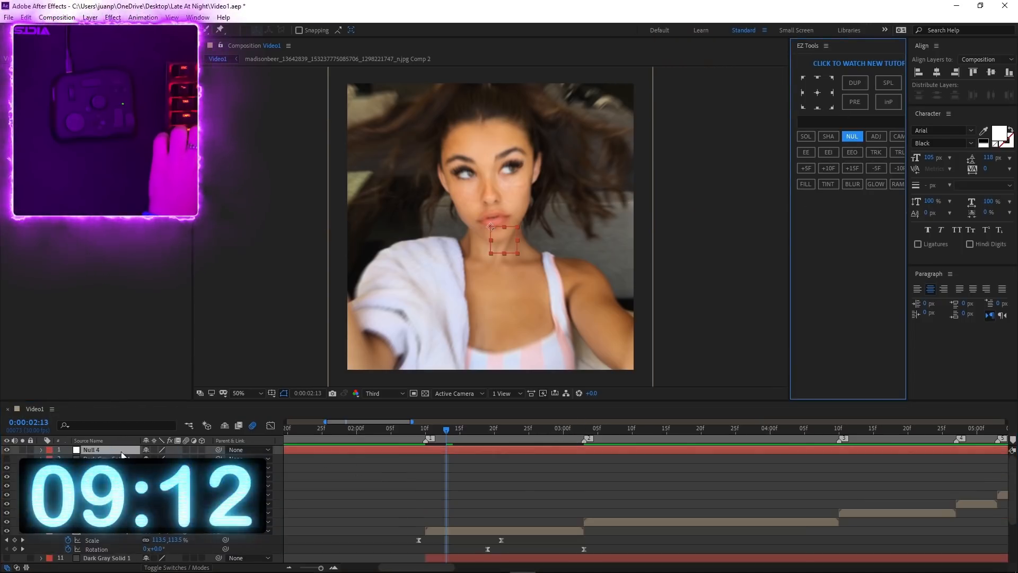
{"action": "left_click", "coordinate": [588, 429]}
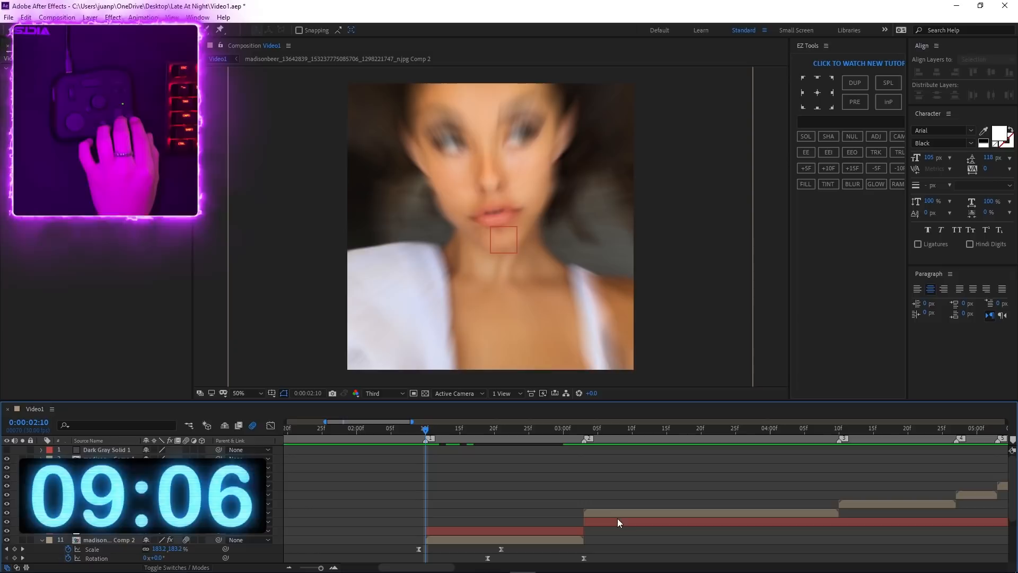
{"action": "left_click", "coordinate": [493, 428]}
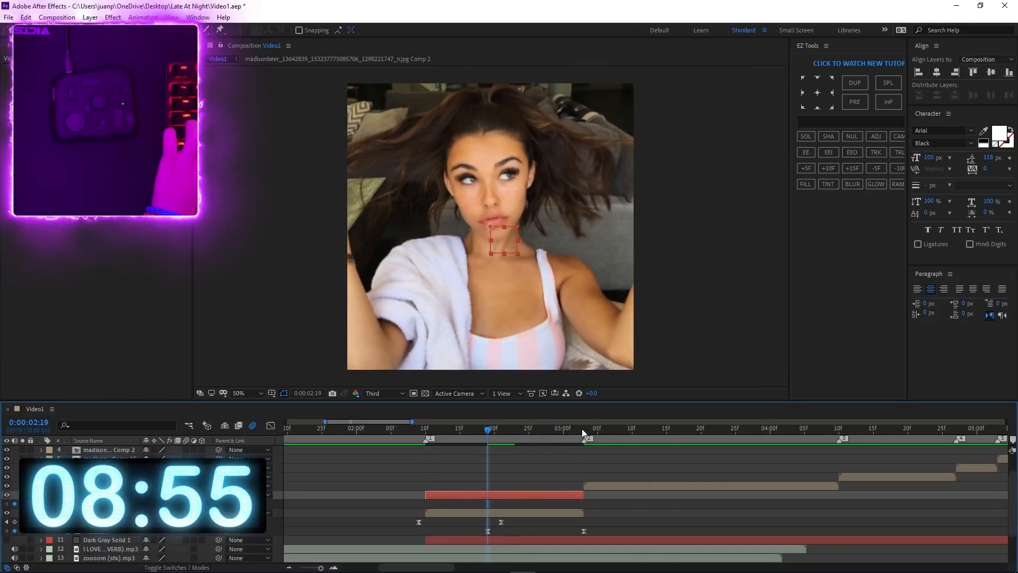
{"action": "left_click", "coordinate": [583, 427]}
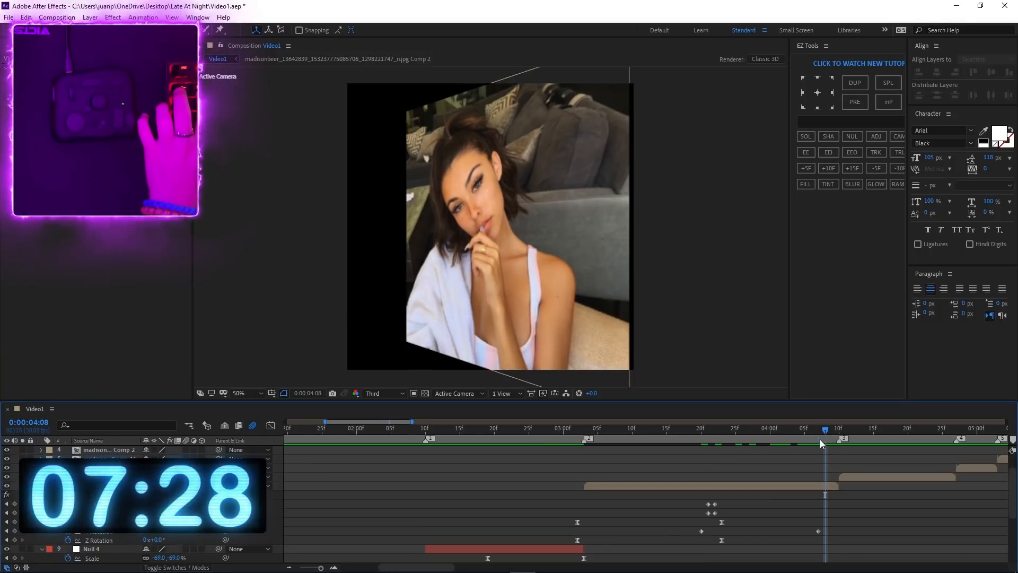
Step: Drag the blurred shake photo layer in the Video1 timeline
{"action": "left_click_drag", "start_coordinate": [838, 443], "coordinate": [818, 443]}
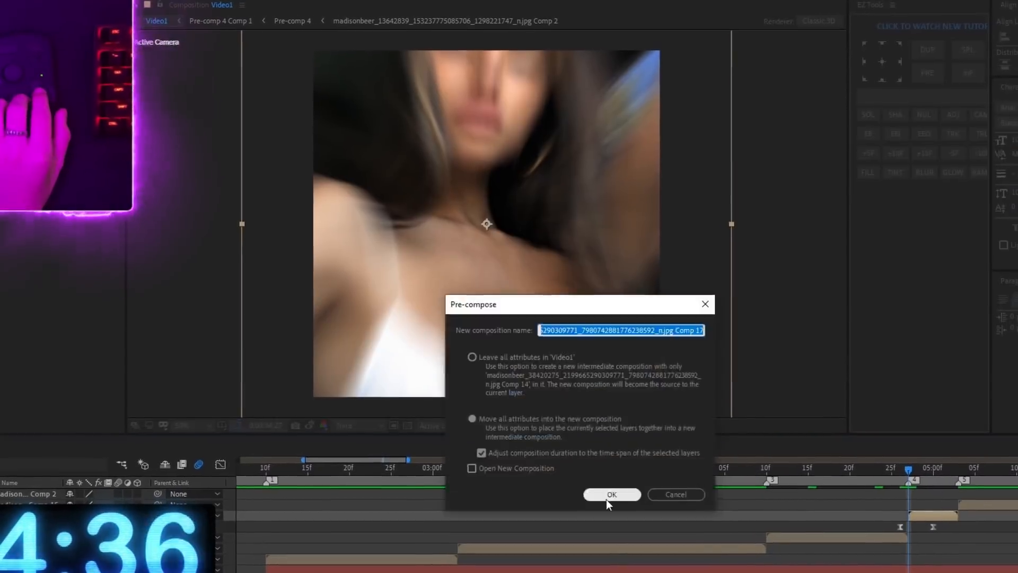
Step: Confirm nesting the blurred photo layer with all its attributes
{"action": "left_click", "coordinate": [611, 494]}
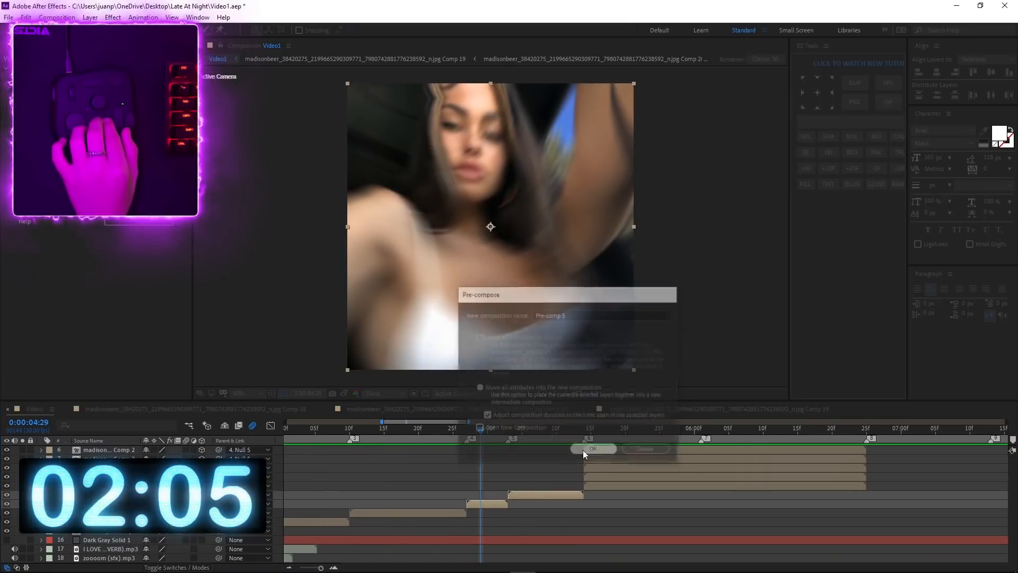
Step: Confirm the Pre-compose dialog to create Pre-comp 5
{"action": "left_click", "coordinate": [590, 449]}
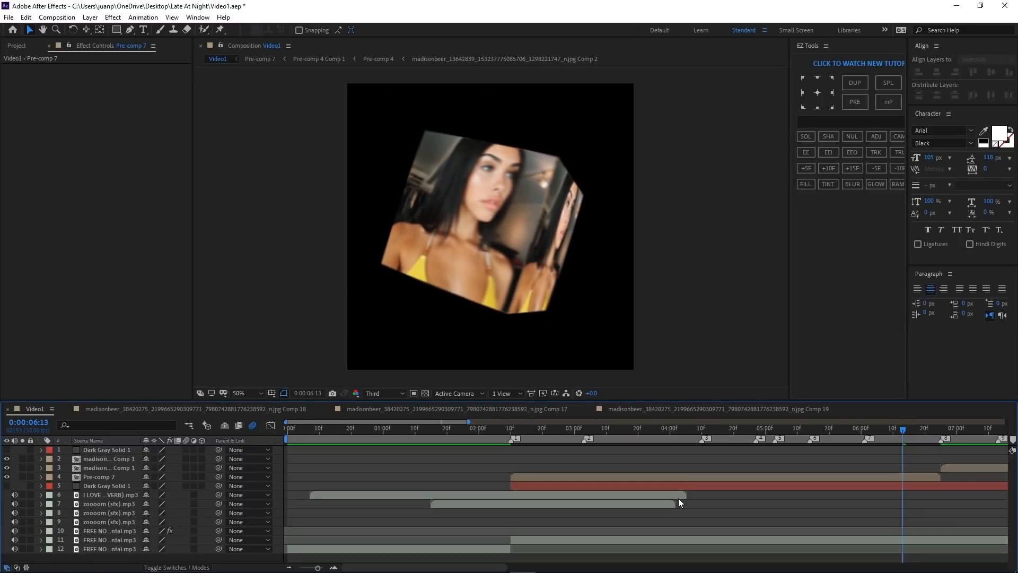
Step: Select the scaled photo layer and confirm its new precomposition
{"action": "left_click", "coordinate": [655, 428]}
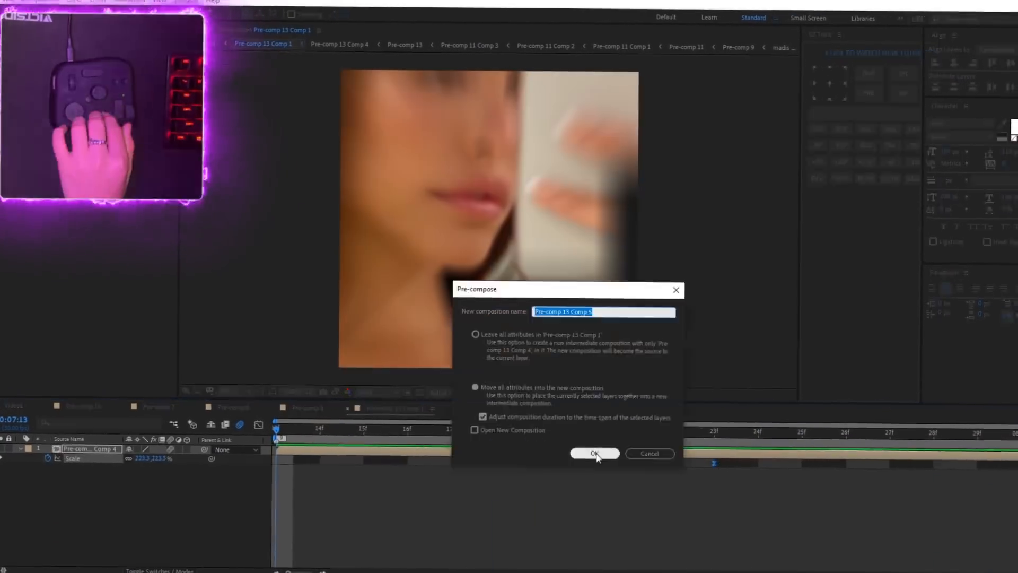
{"action": "left_click", "coordinate": [593, 454]}
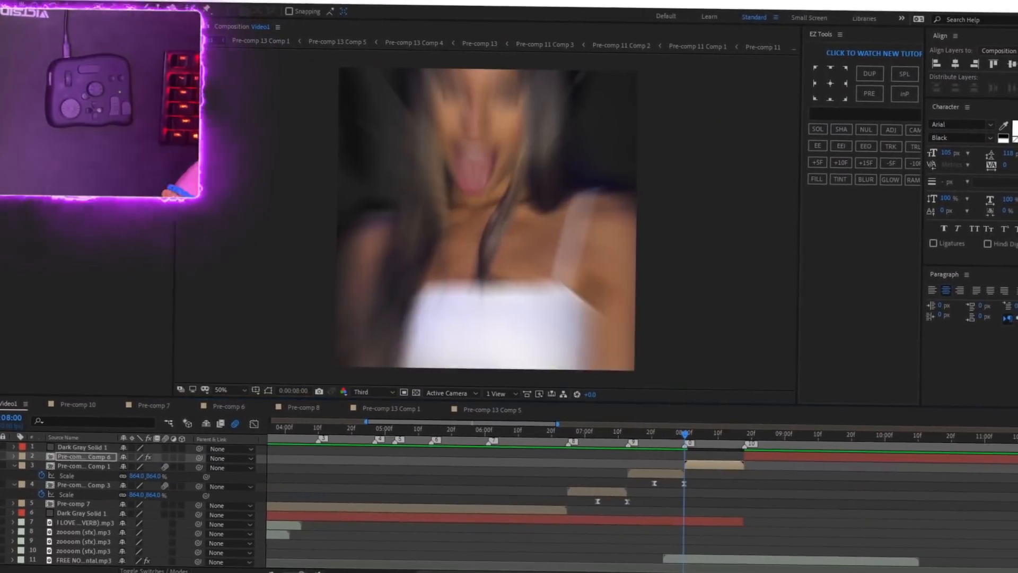